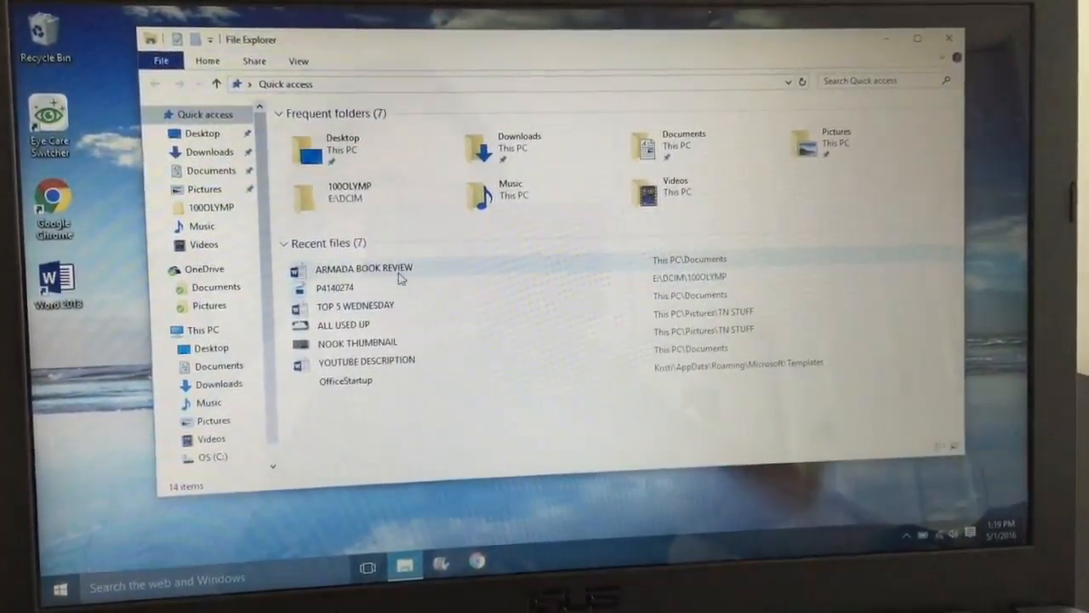
mouse_move(392, 358)
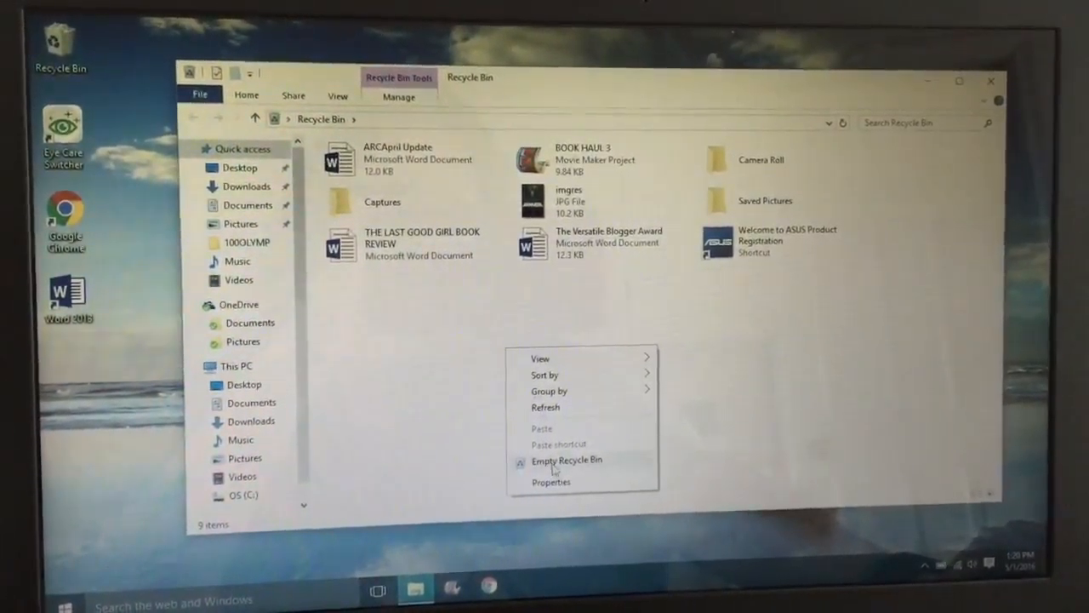
Step: Permanently delete the nine Recycle Bin items, close Explorer, and show the Start menu power options
click(567, 461)
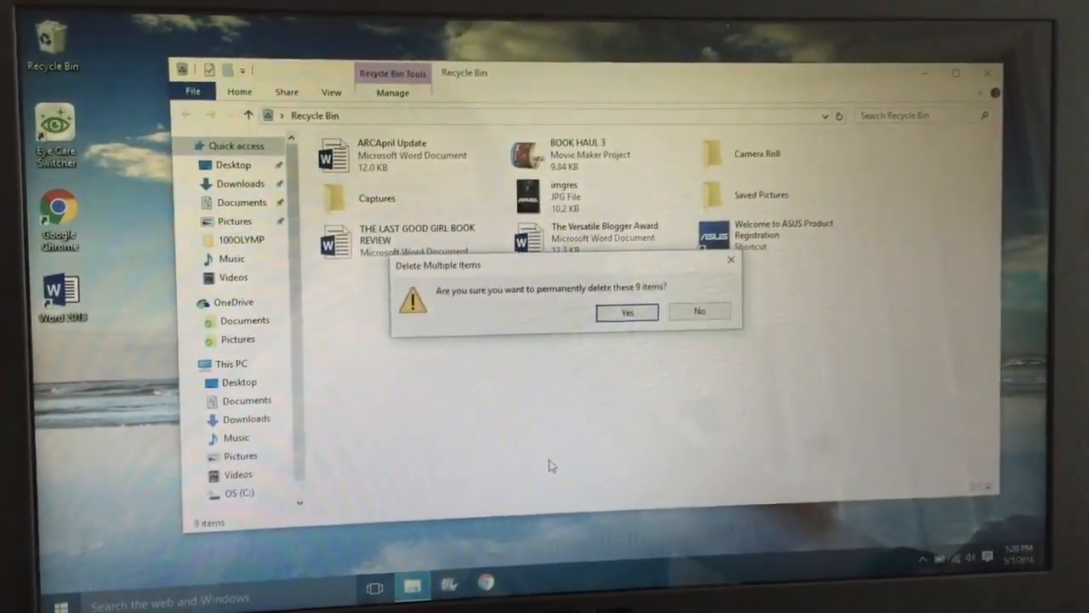
click(626, 312)
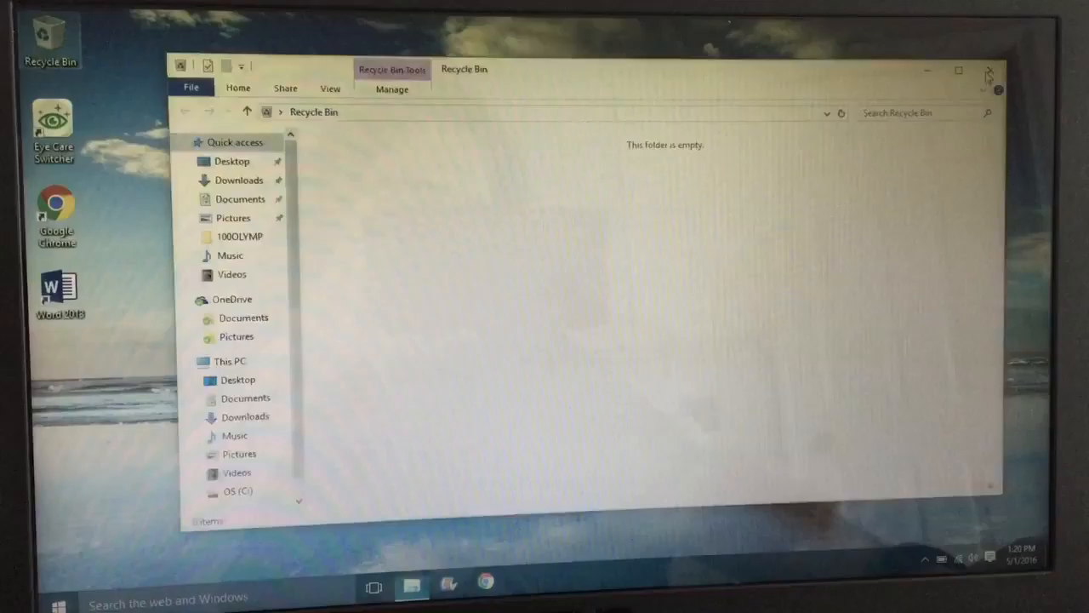
click(990, 72)
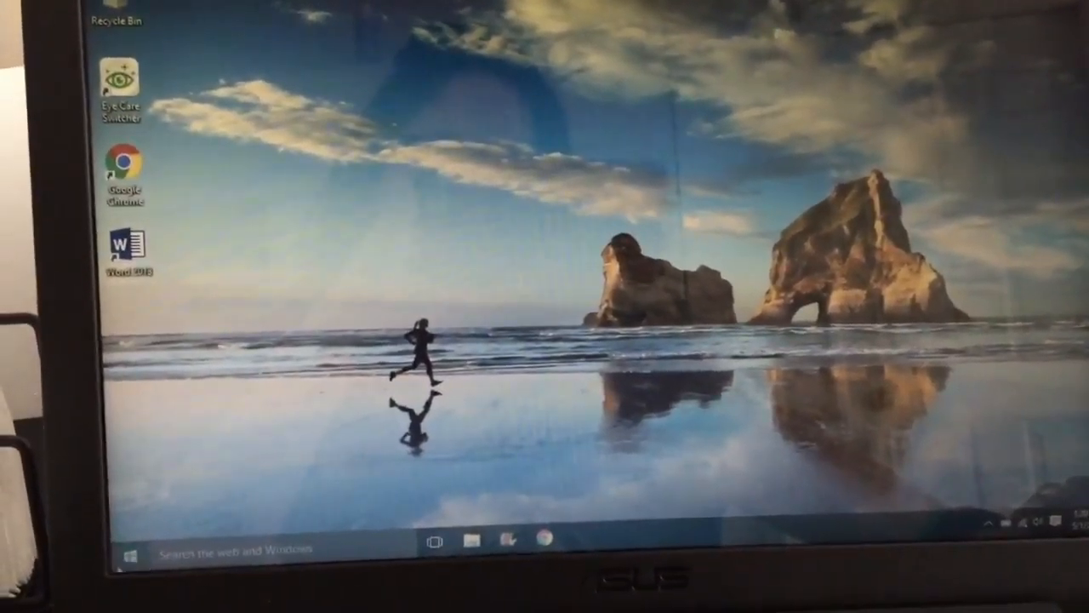
click(132, 553)
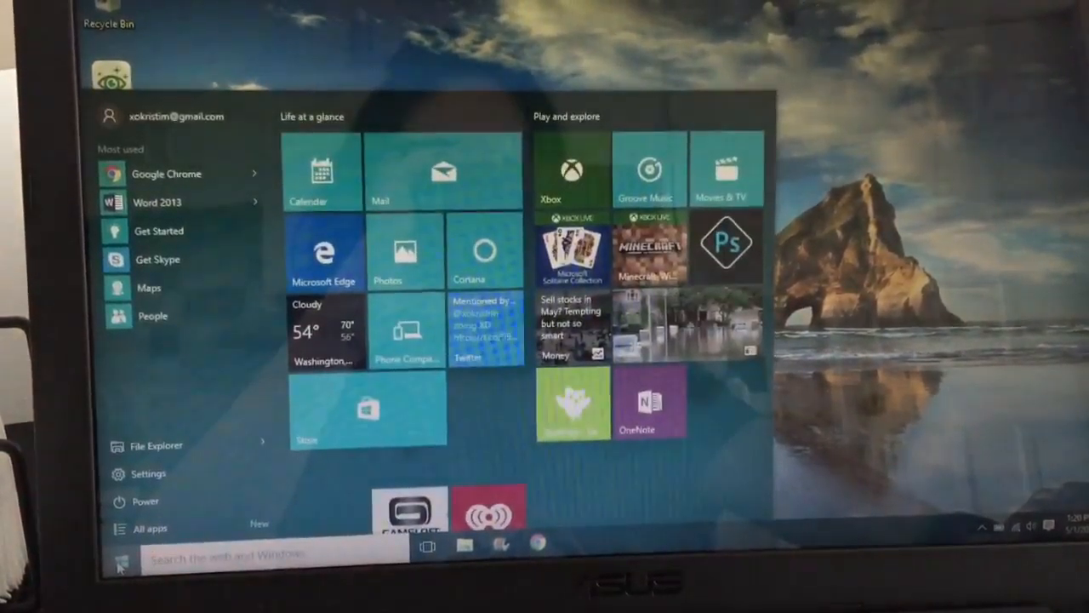
click(144, 501)
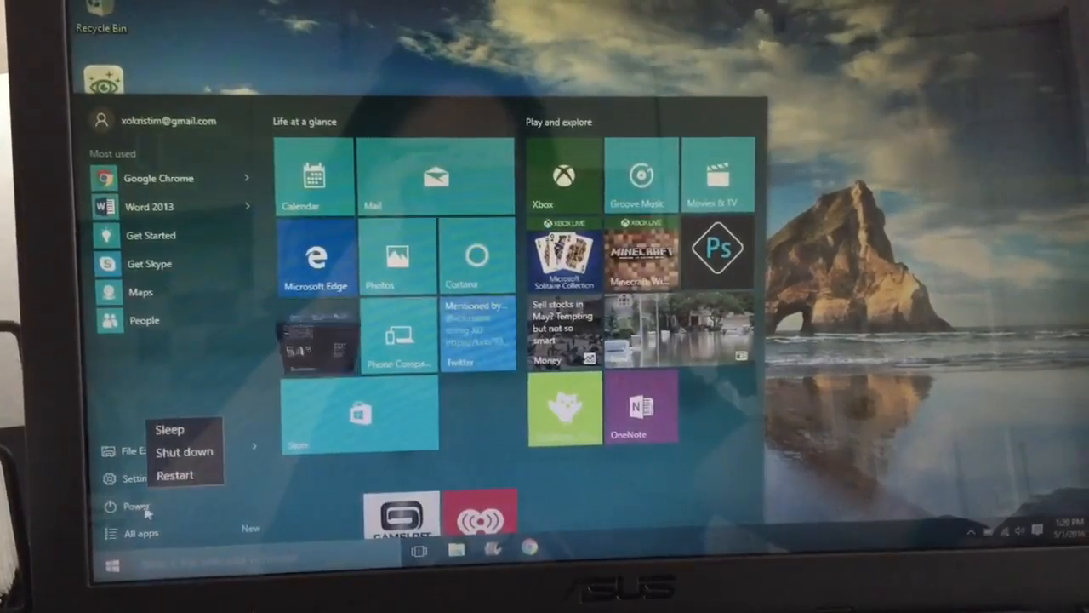